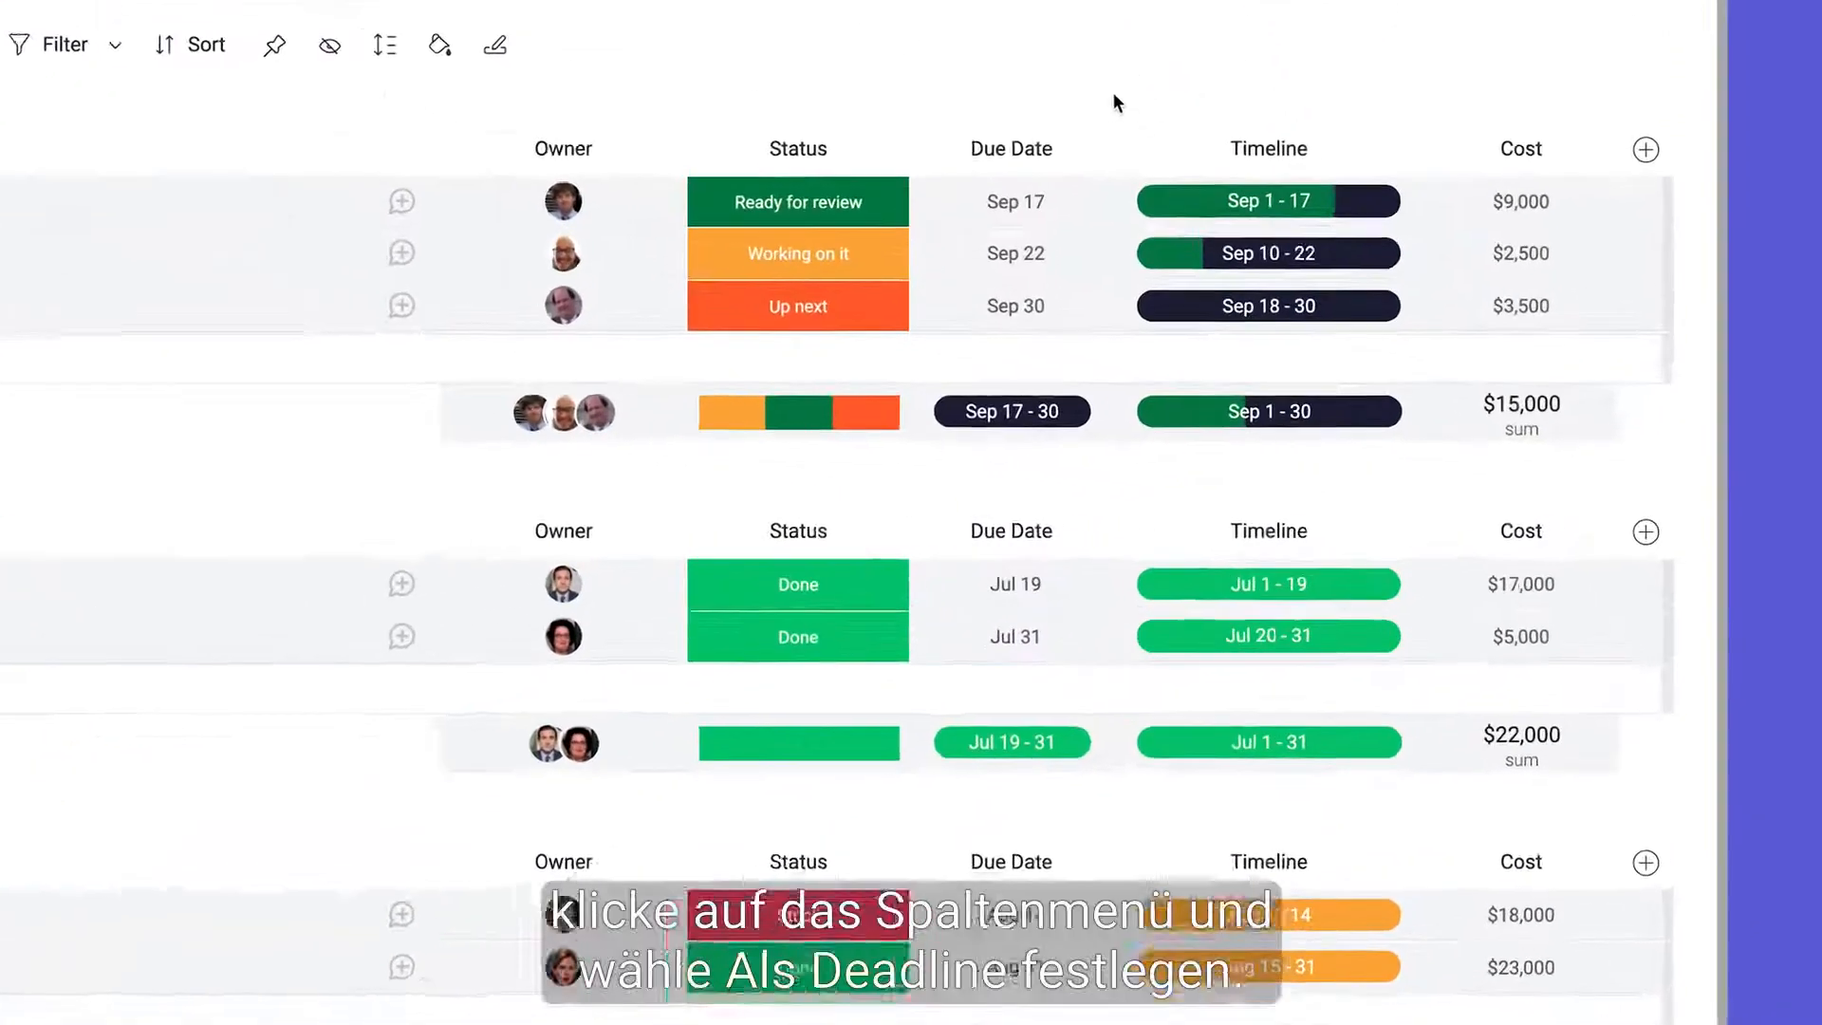
Set Due Date as a deadline column, keeping Status and connecting the Owner column
click(1077, 138)
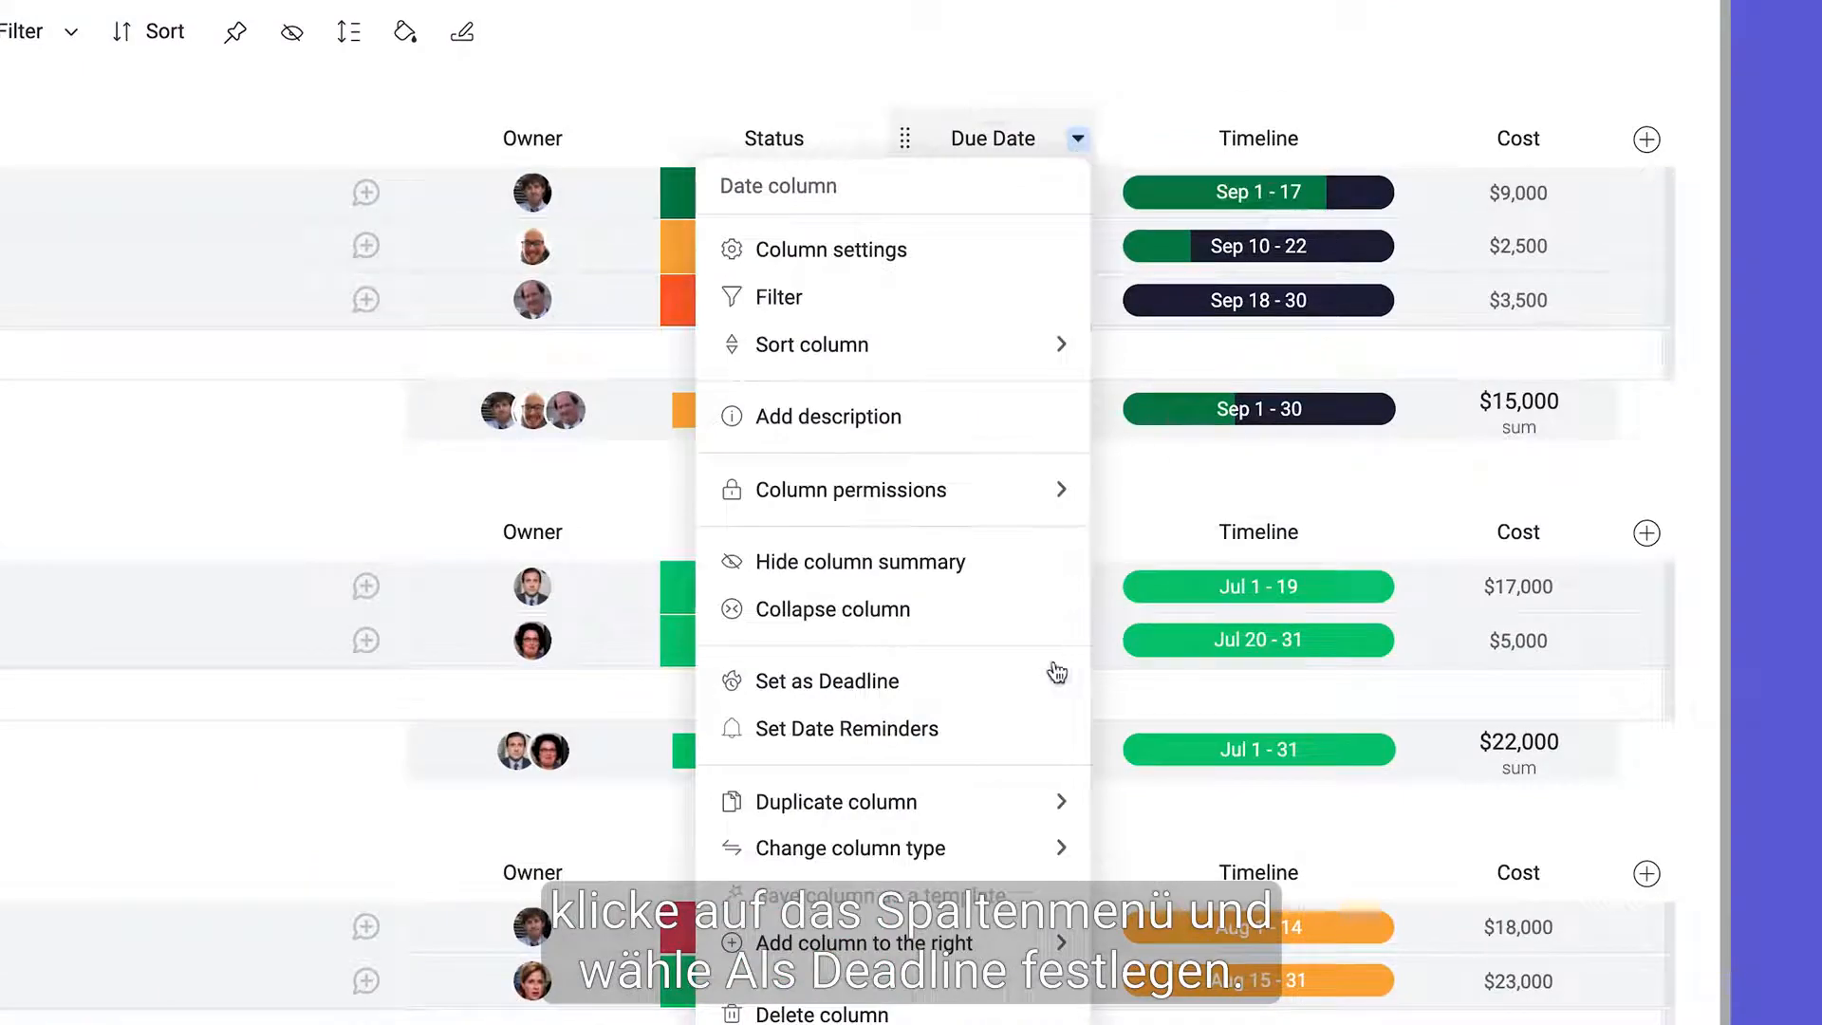
click(826, 681)
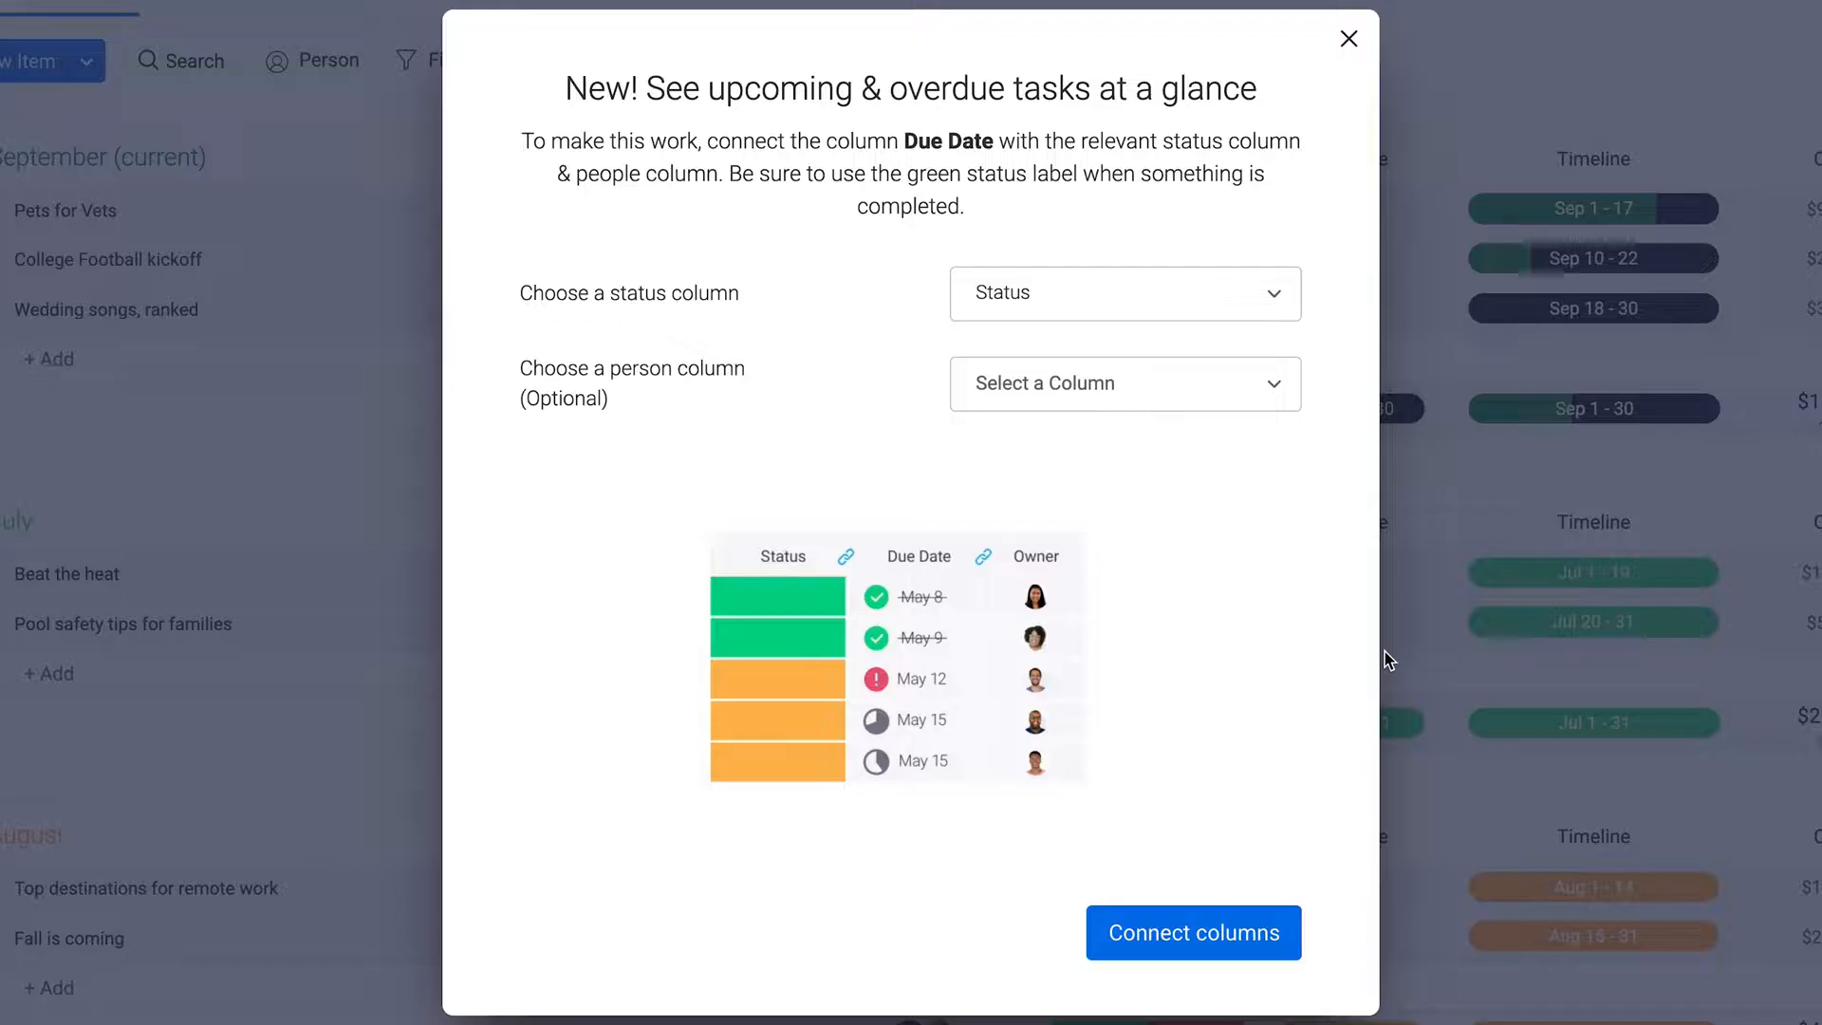
click(1124, 384)
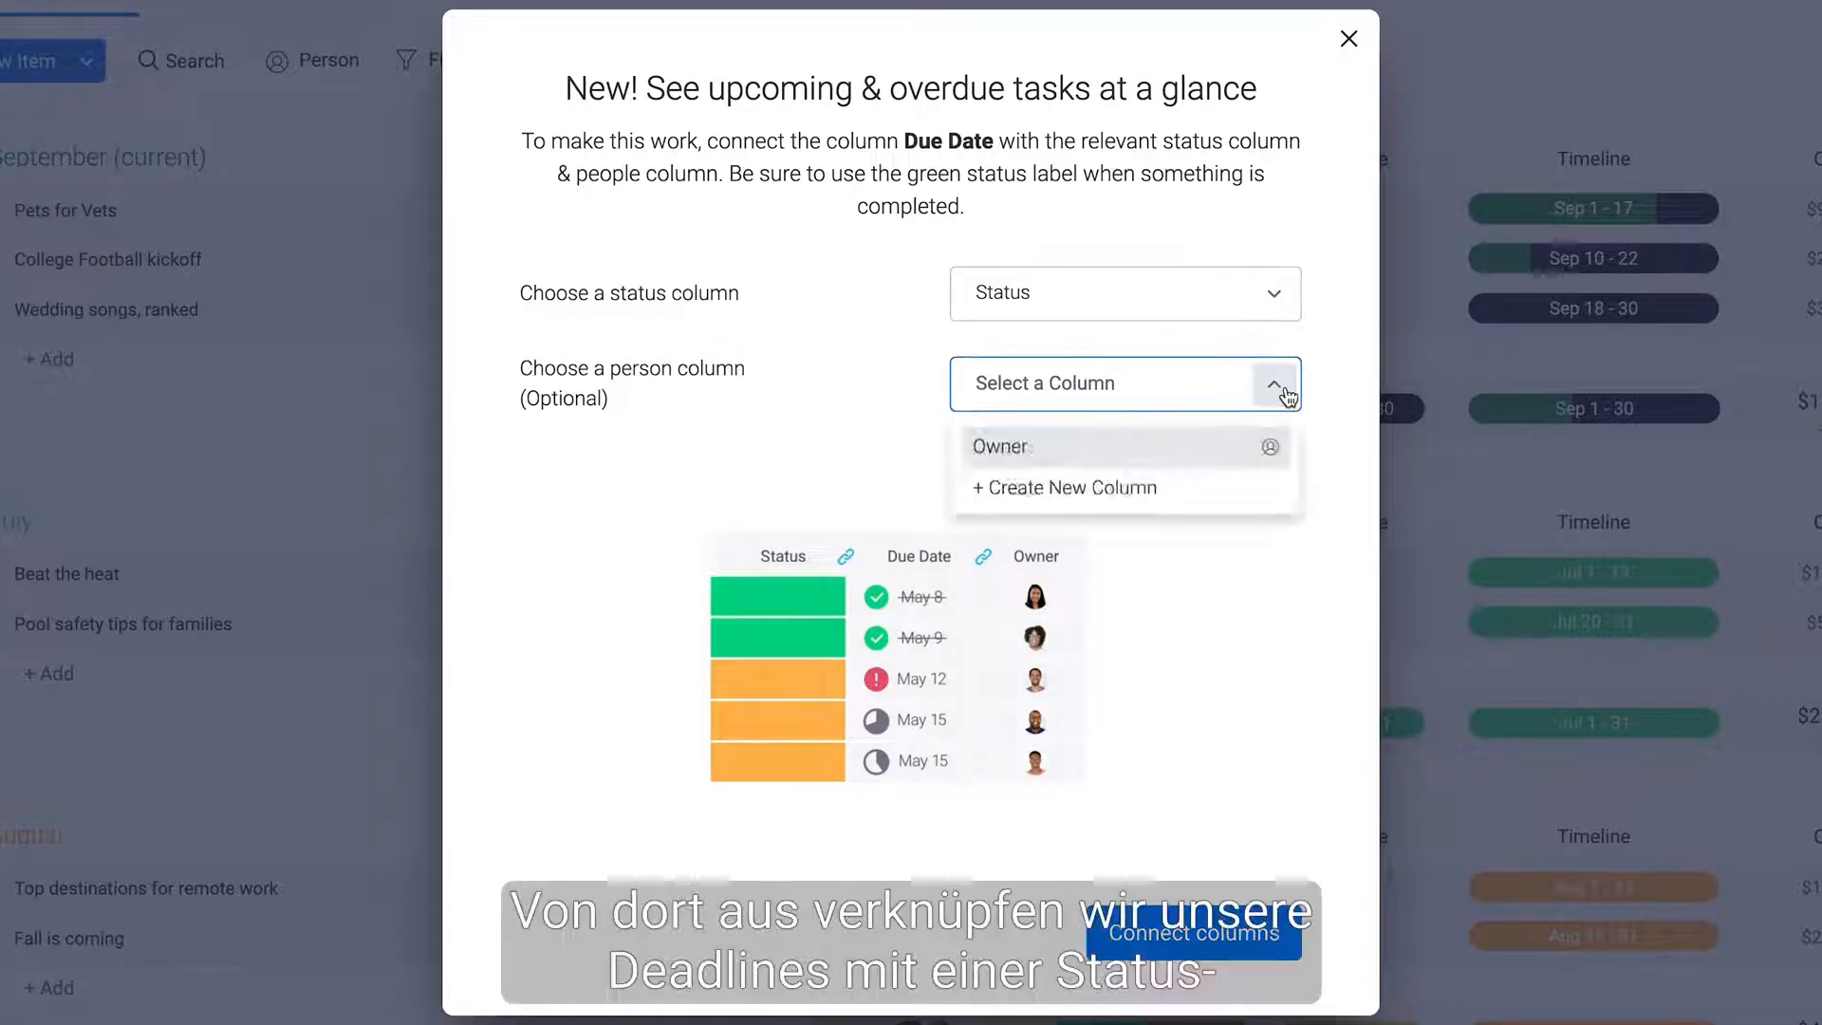
click(1002, 446)
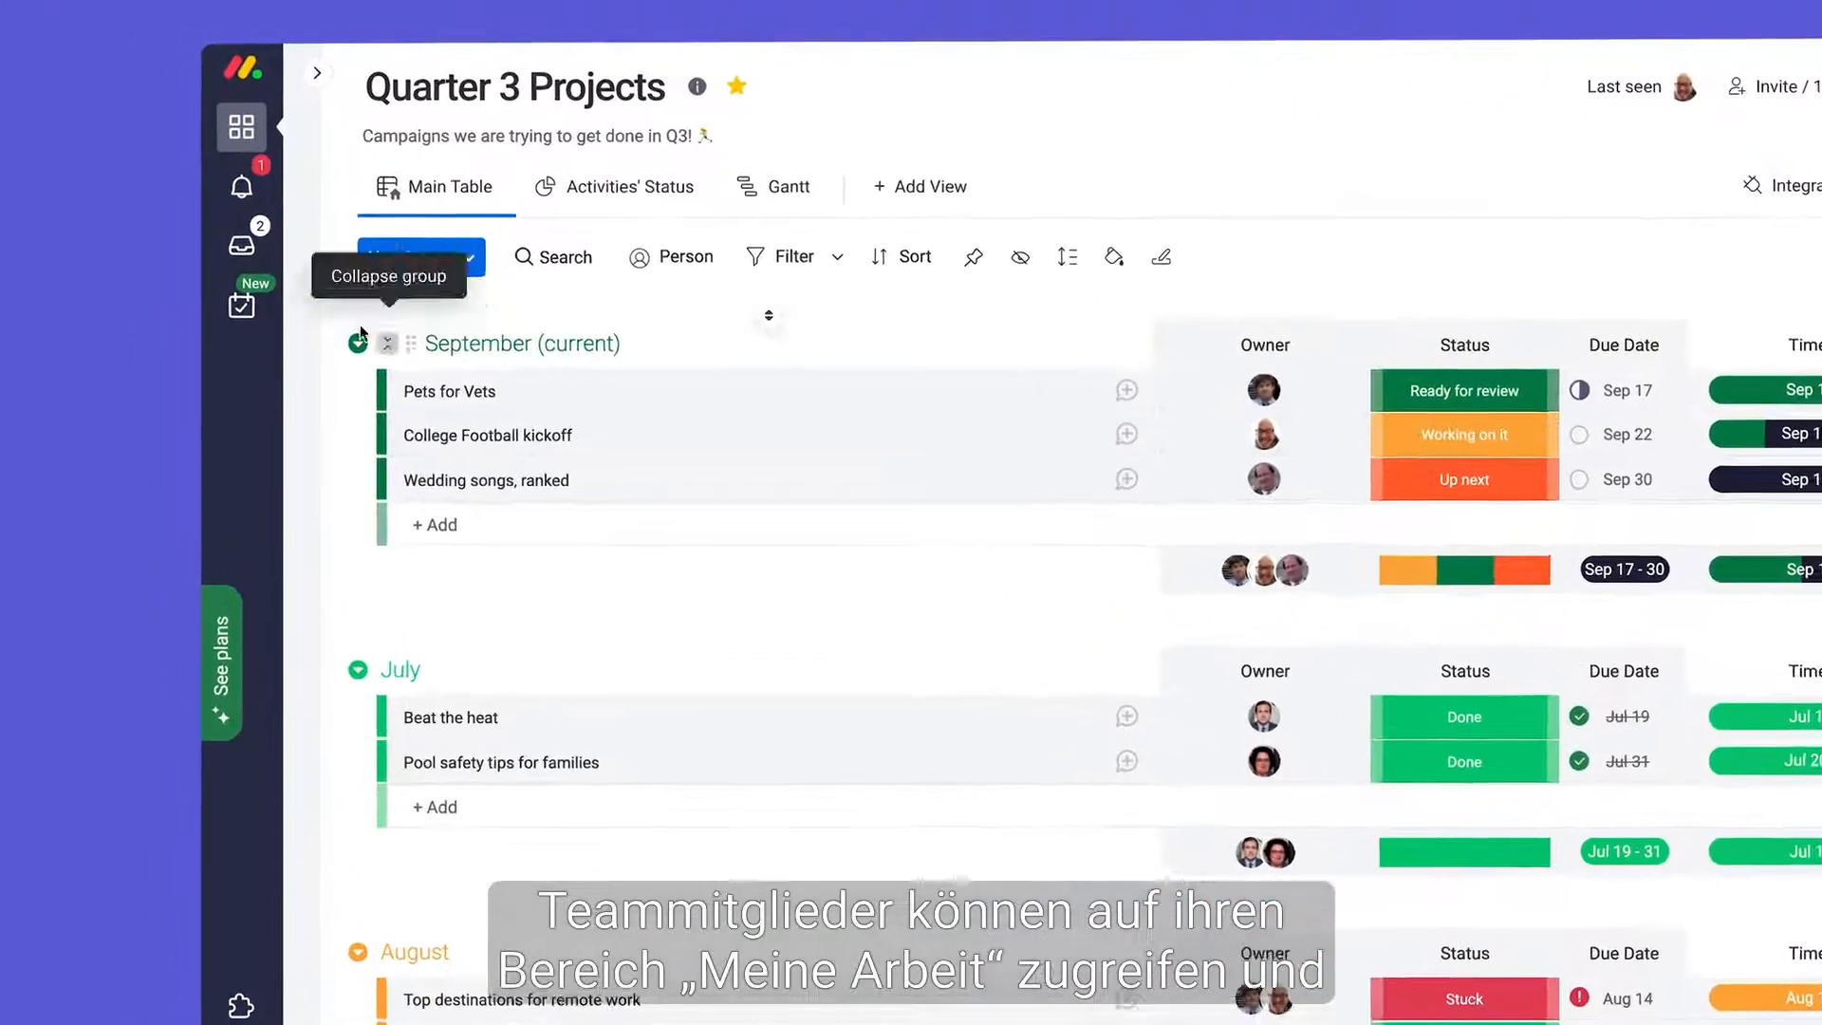
Begin editing the first two September tasks' due dates to Sep 15 and Sep 21
click(267, 327)
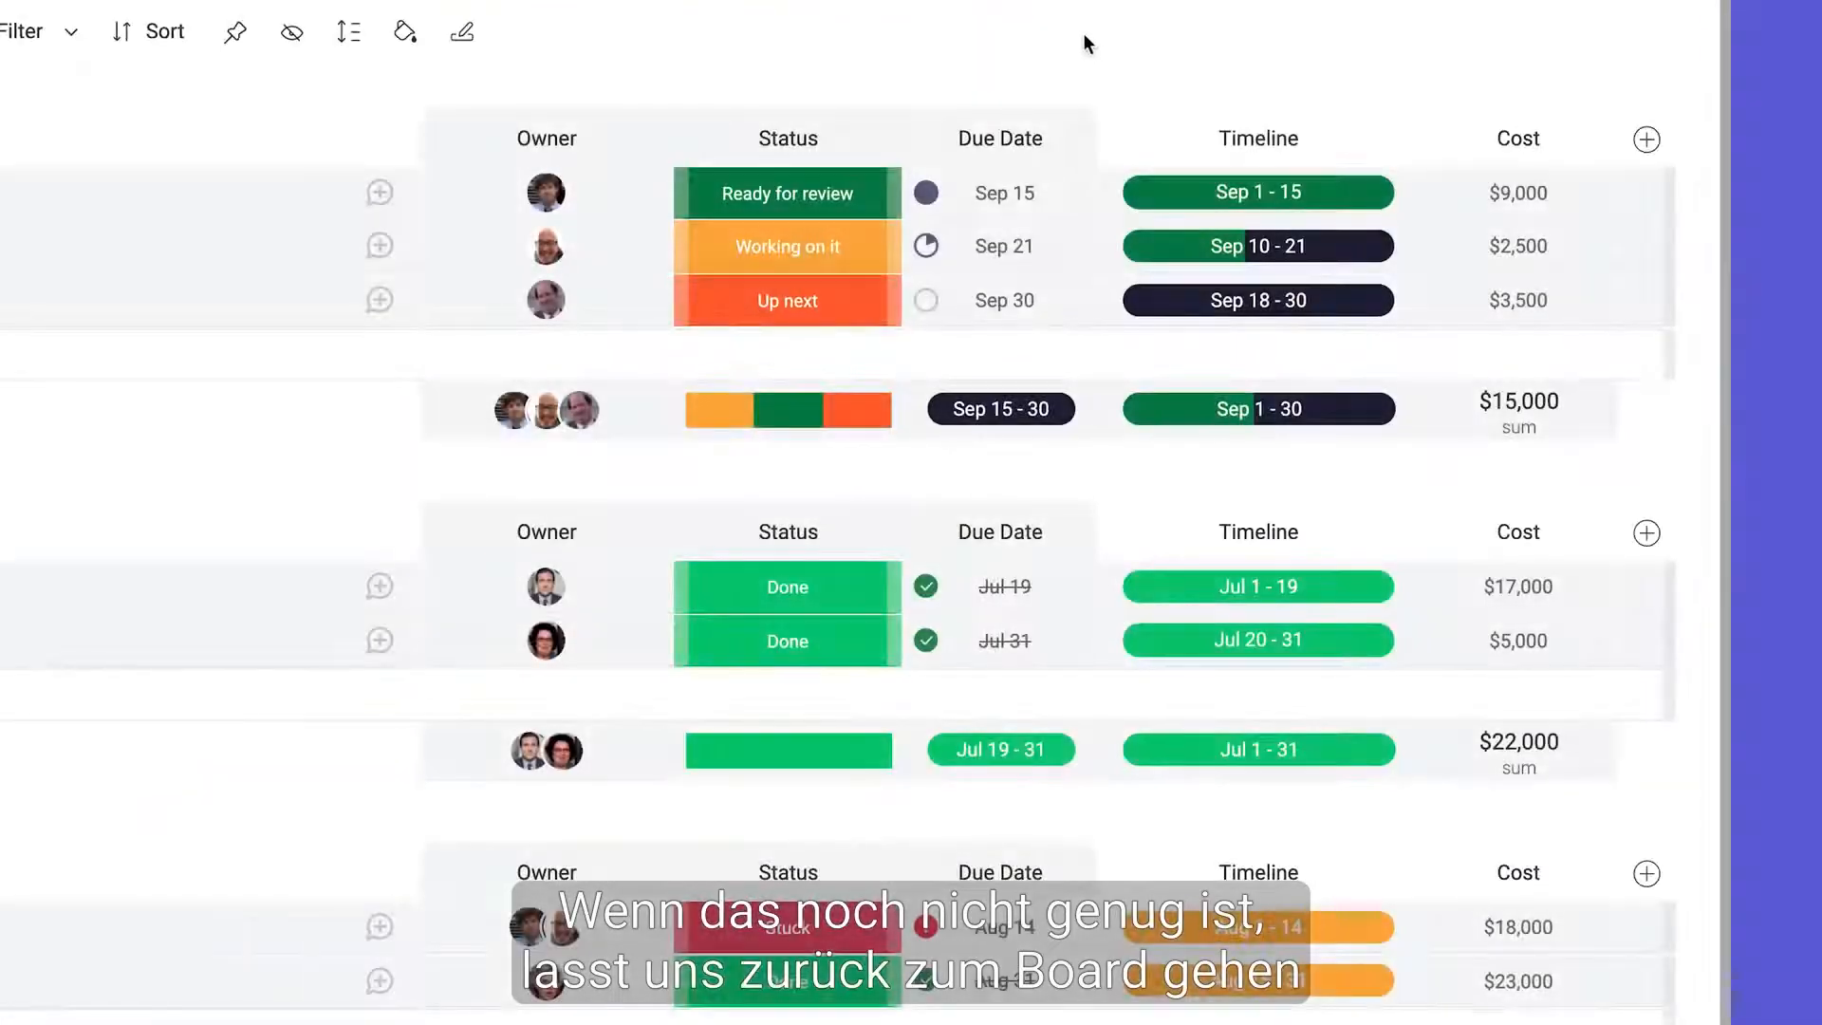
Create a Due Date reminder notifying the Owner at 9 AM, 2 days before, unless Done
click(1078, 138)
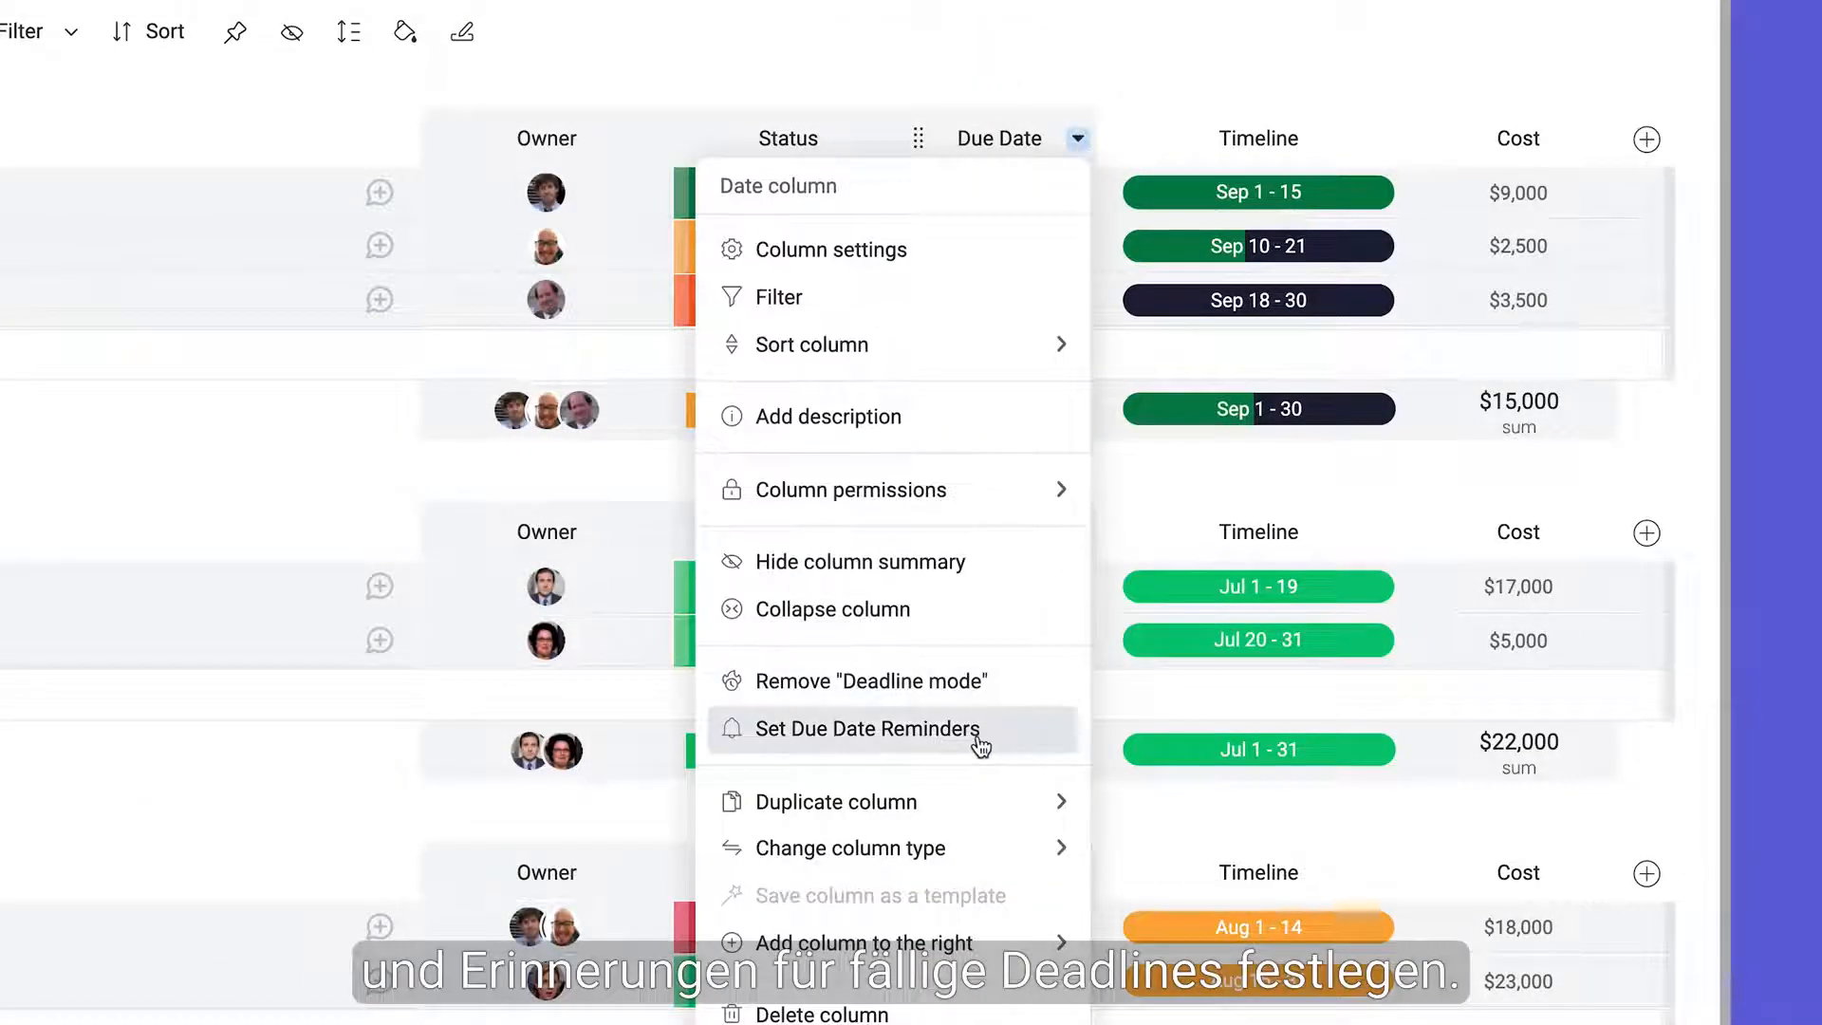
click(868, 729)
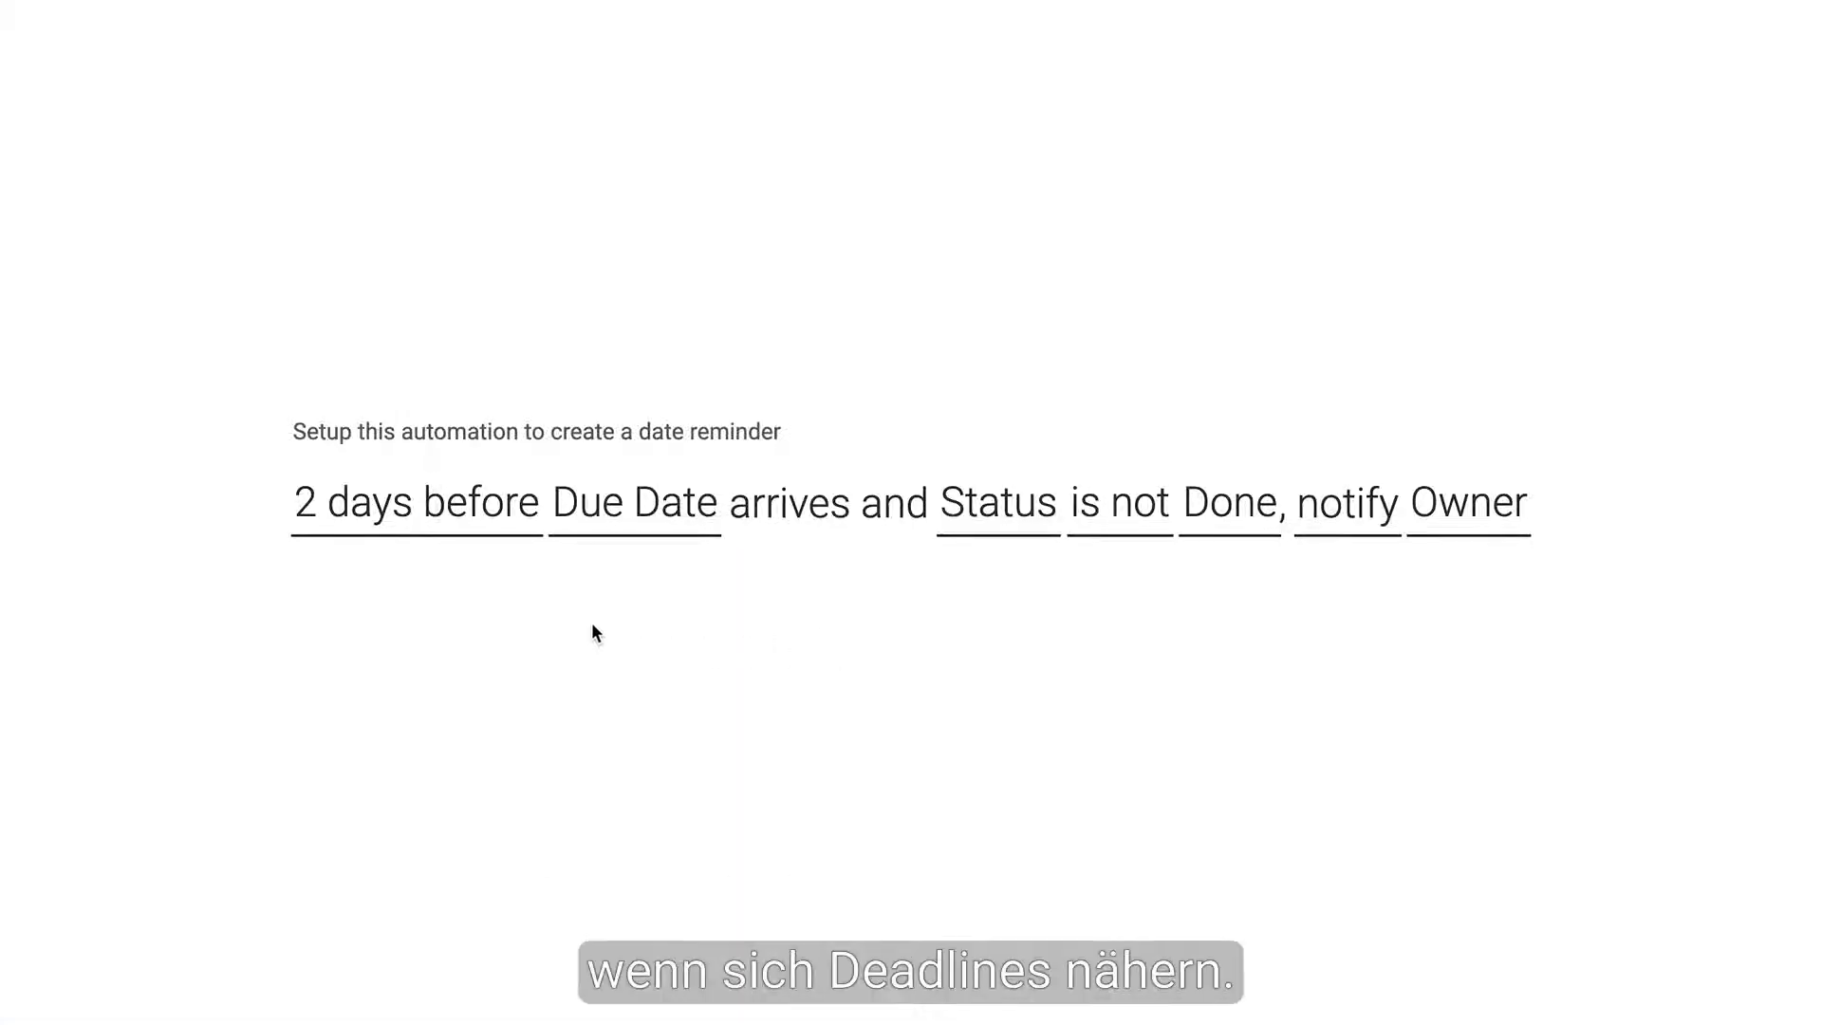
click(417, 503)
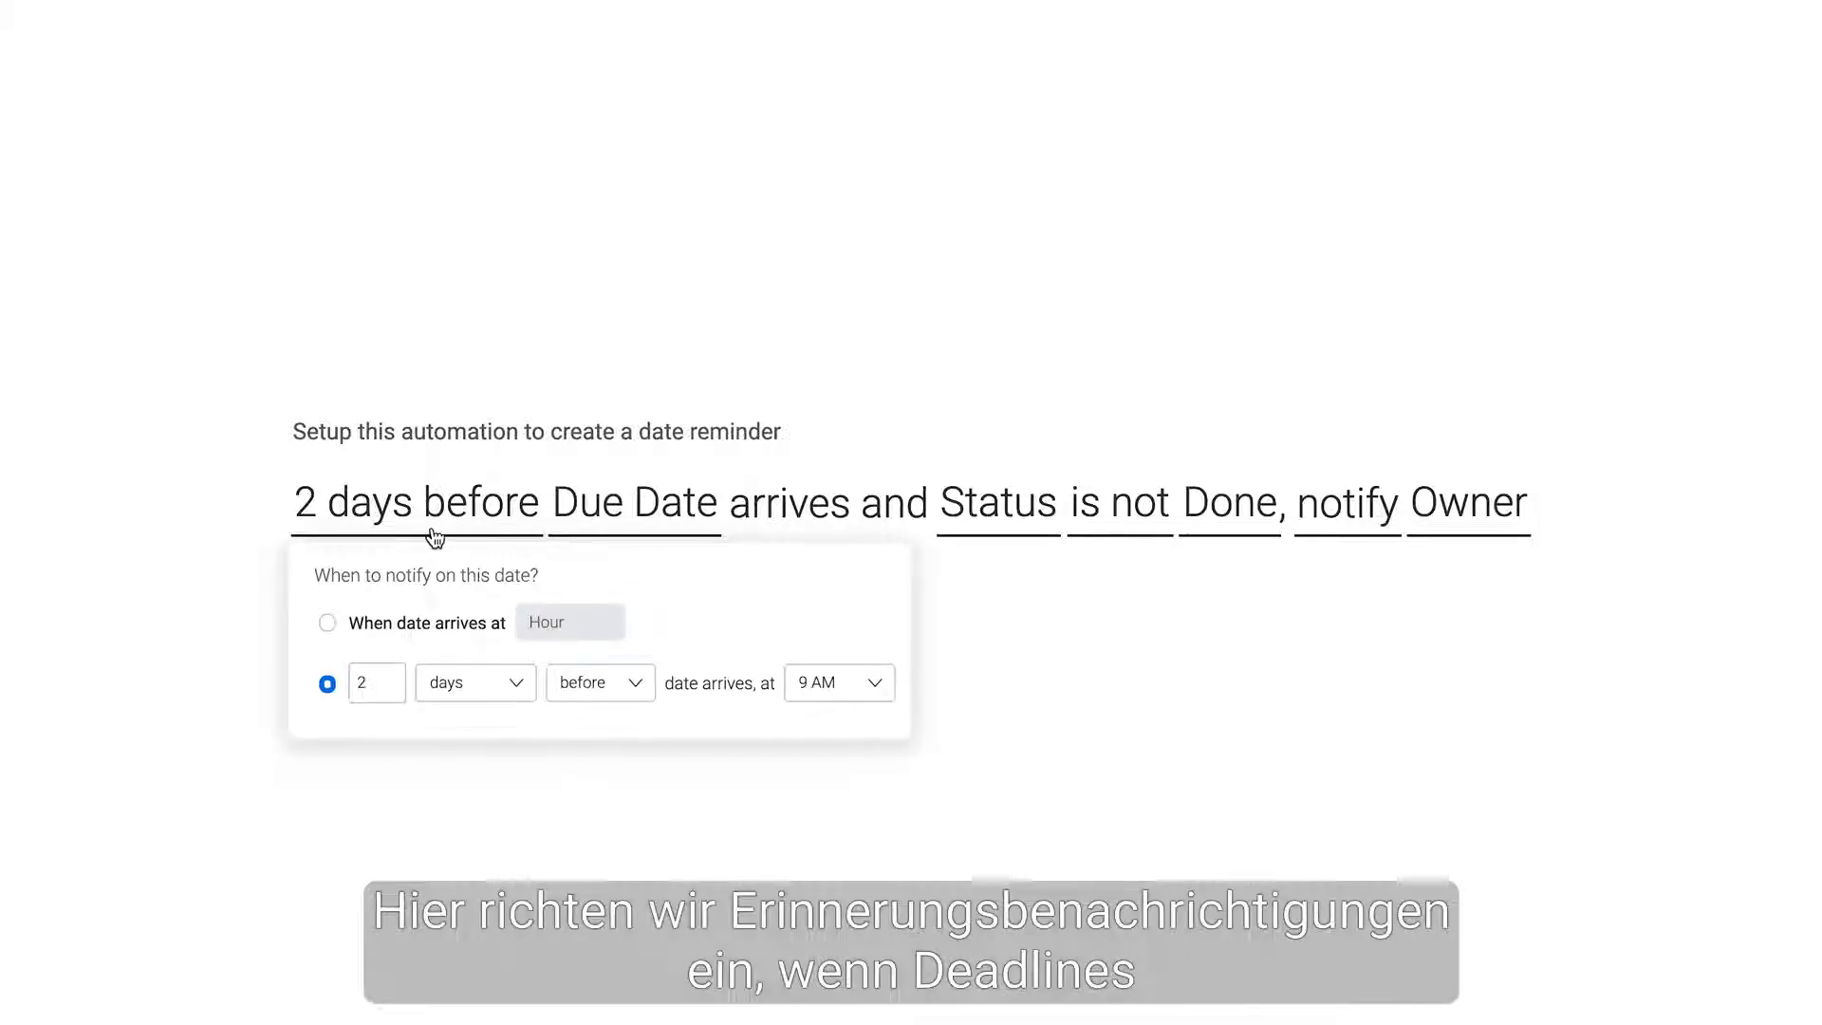
mouse_move(1241, 671)
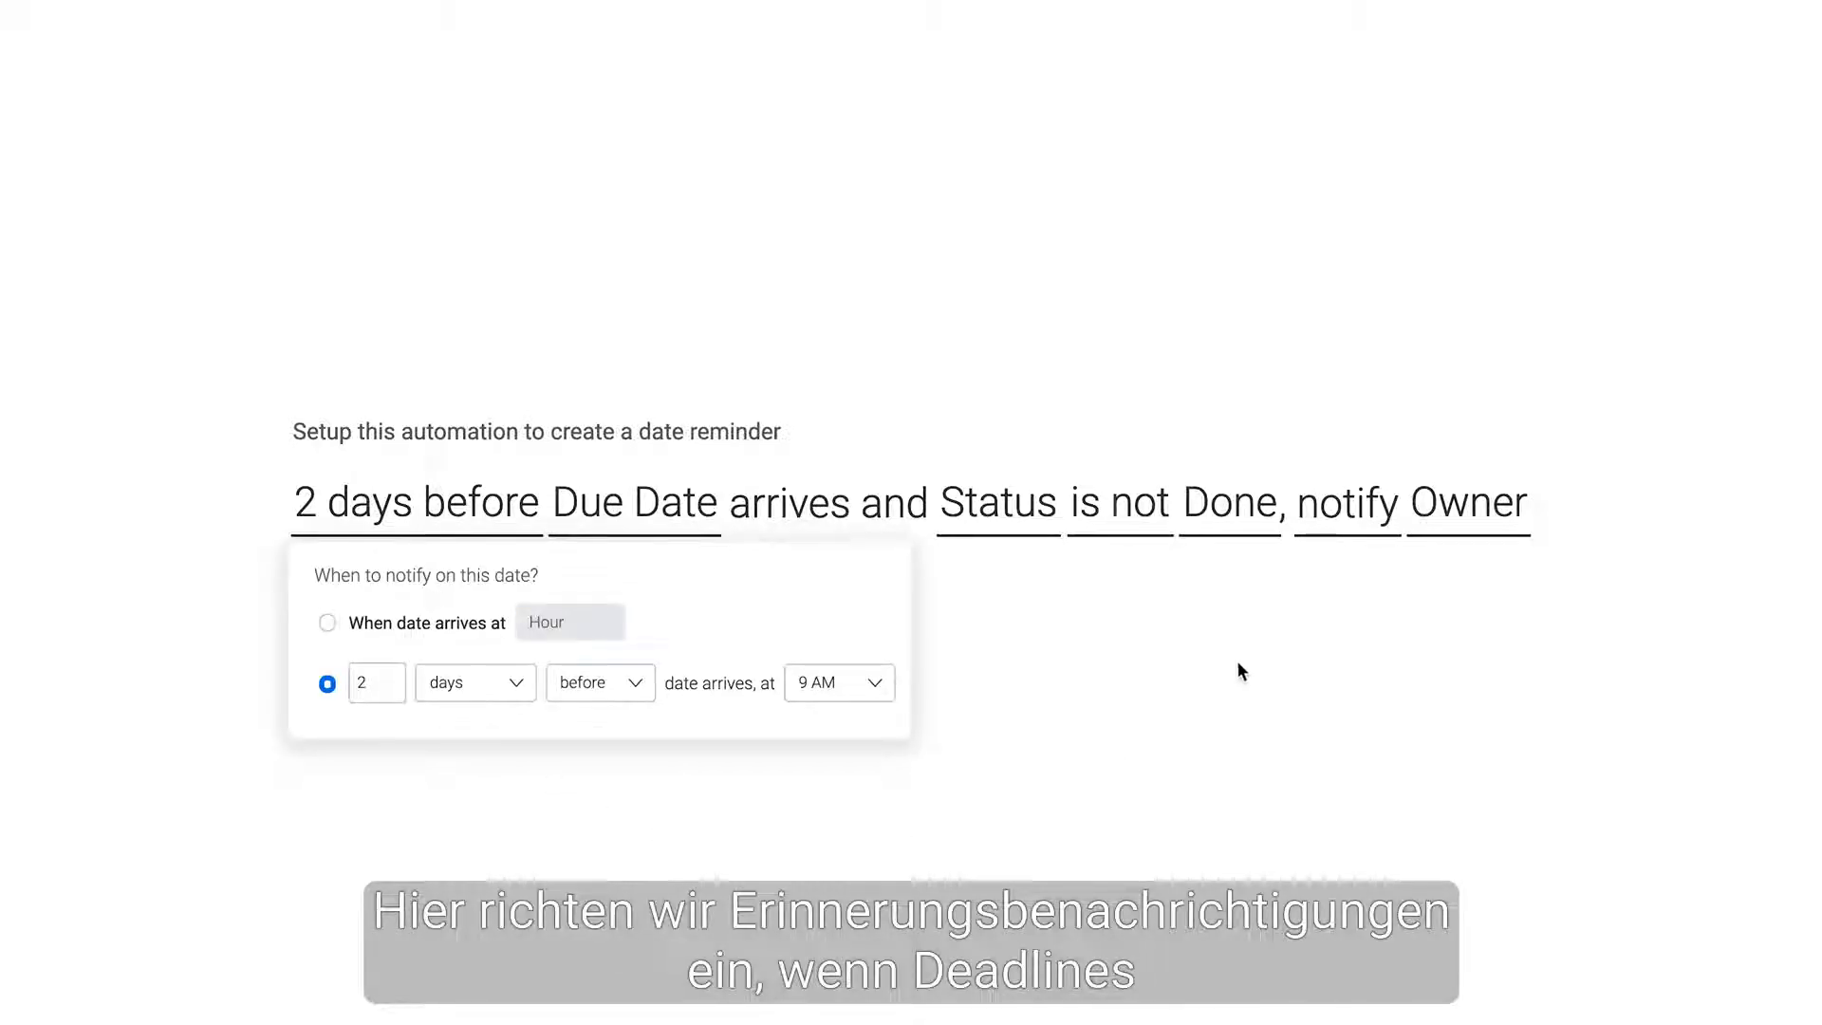
click(1349, 503)
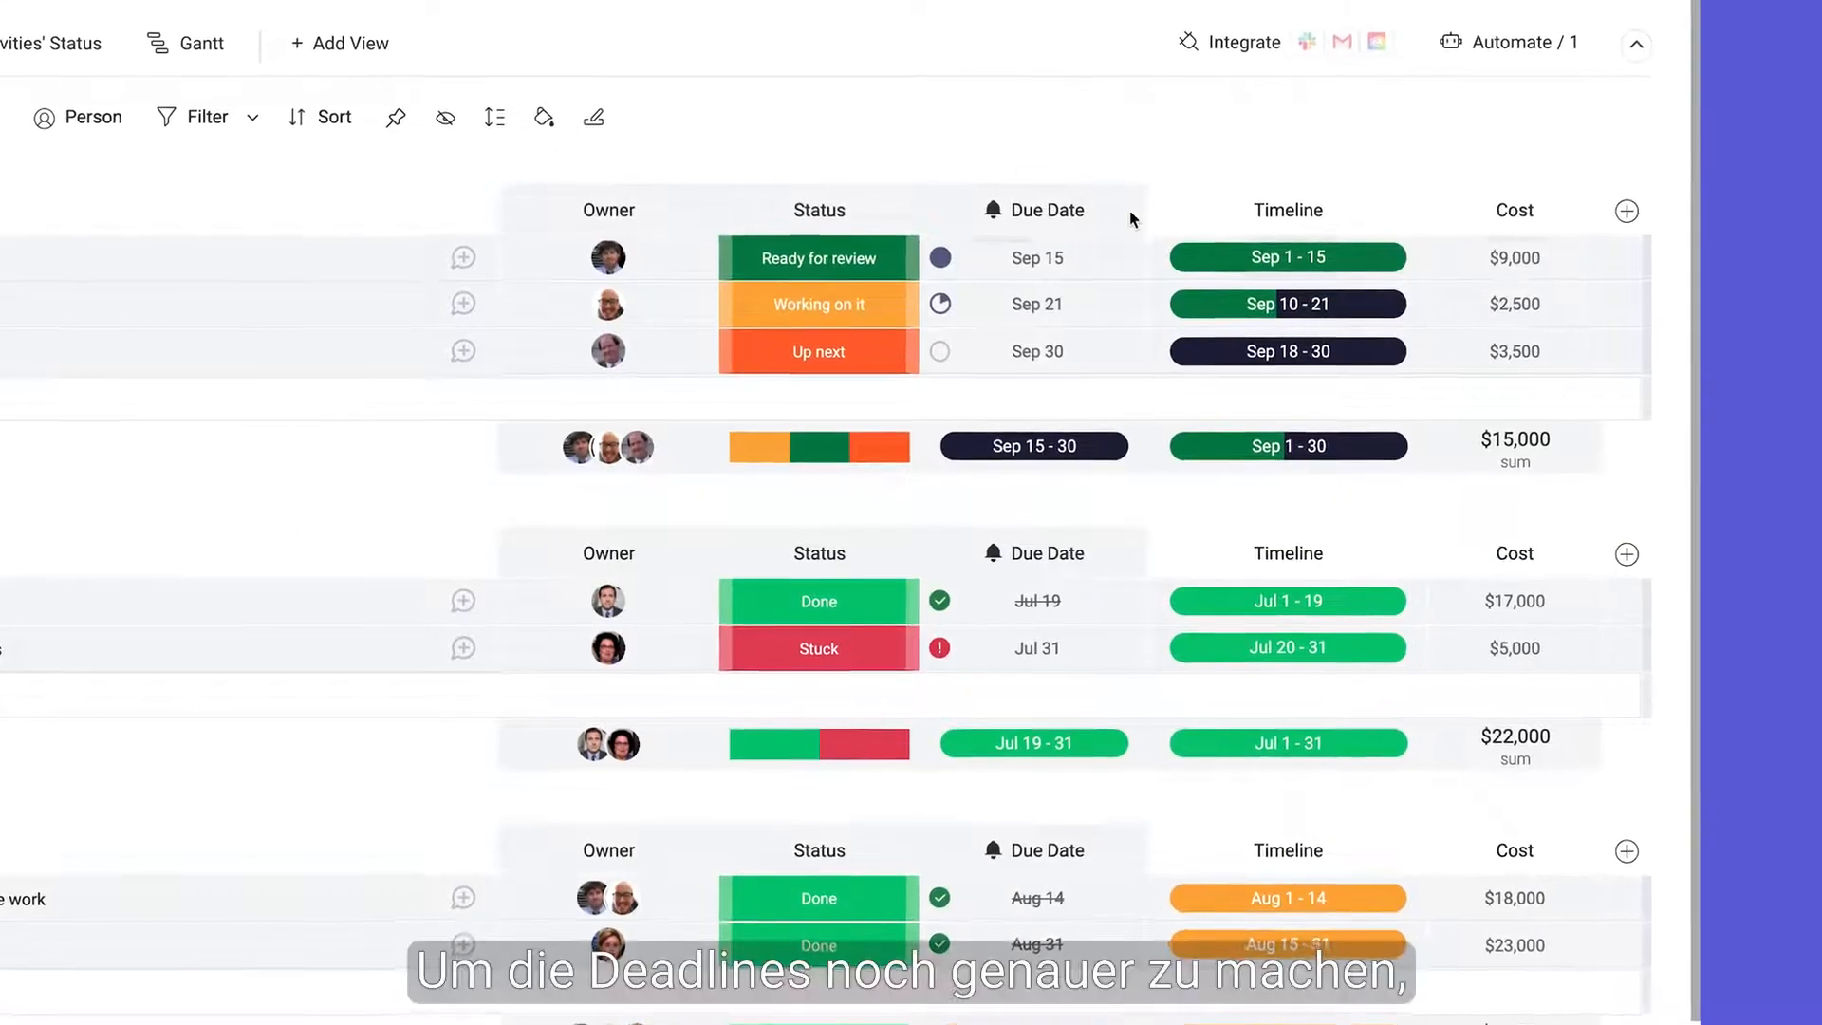
Add a 10:00 AM time to the first September task's Sep 15 due date
click(1037, 257)
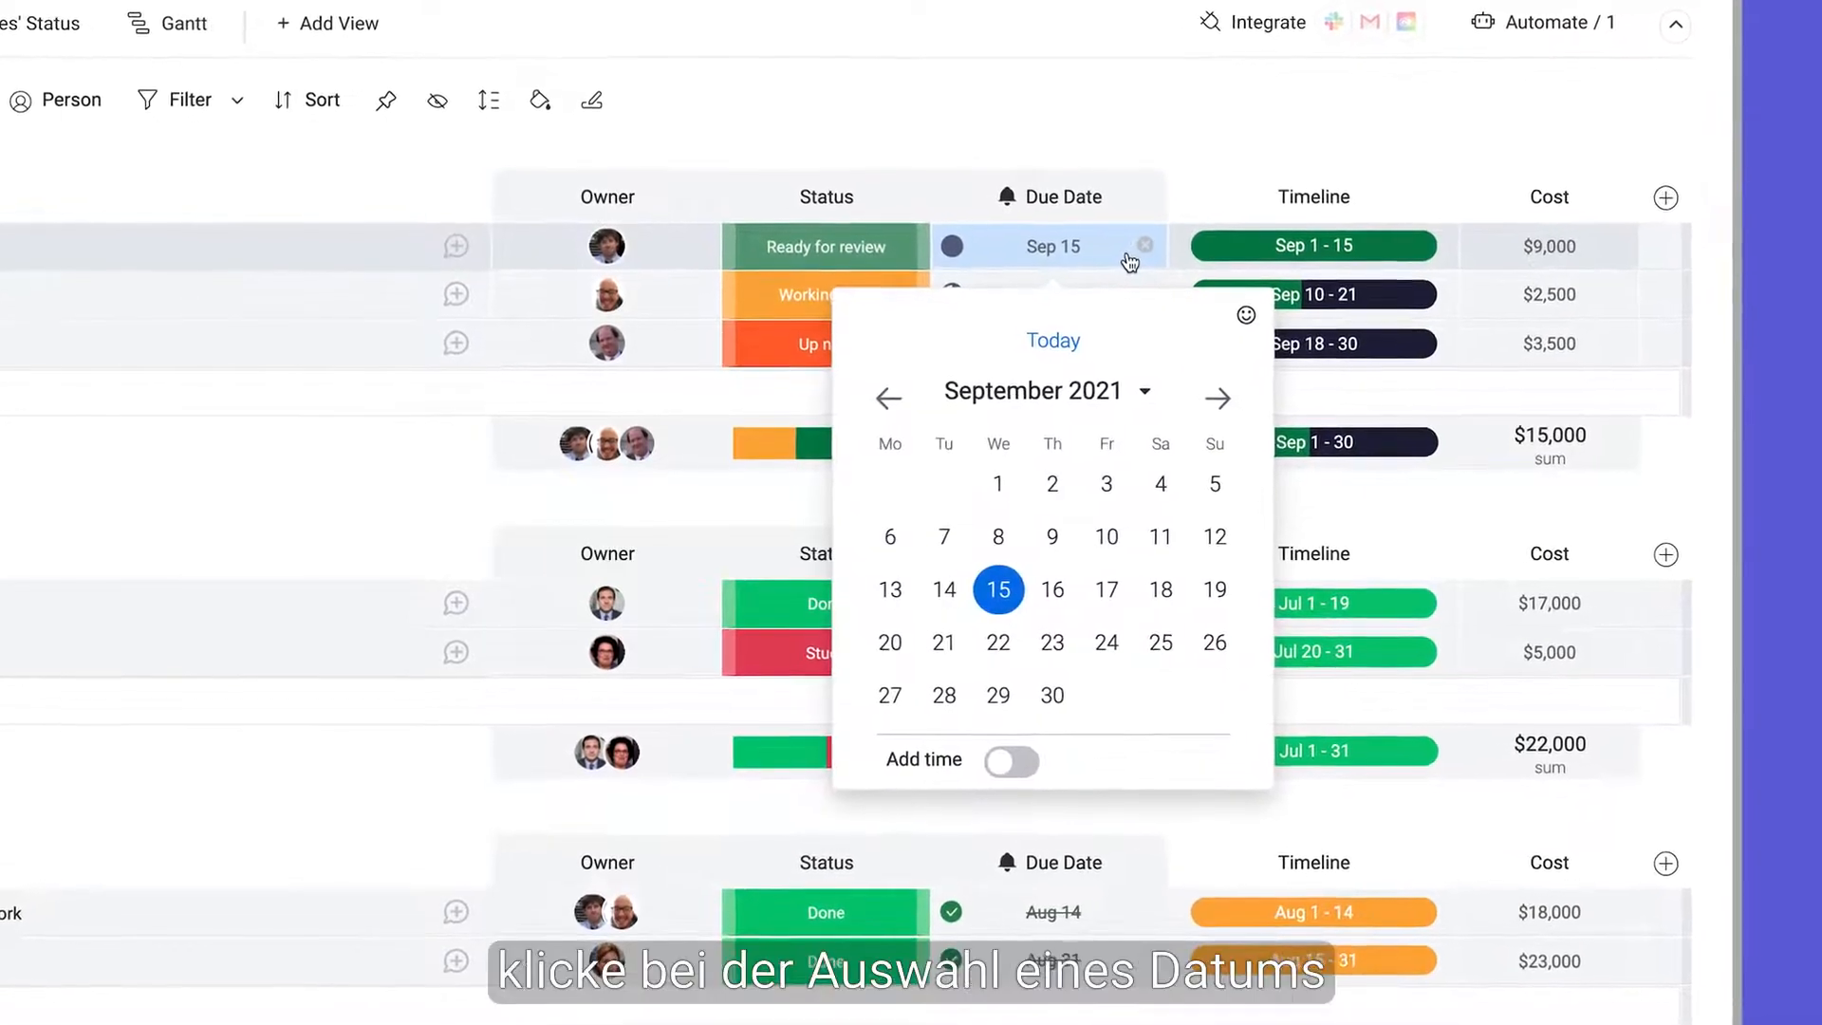
click(1011, 761)
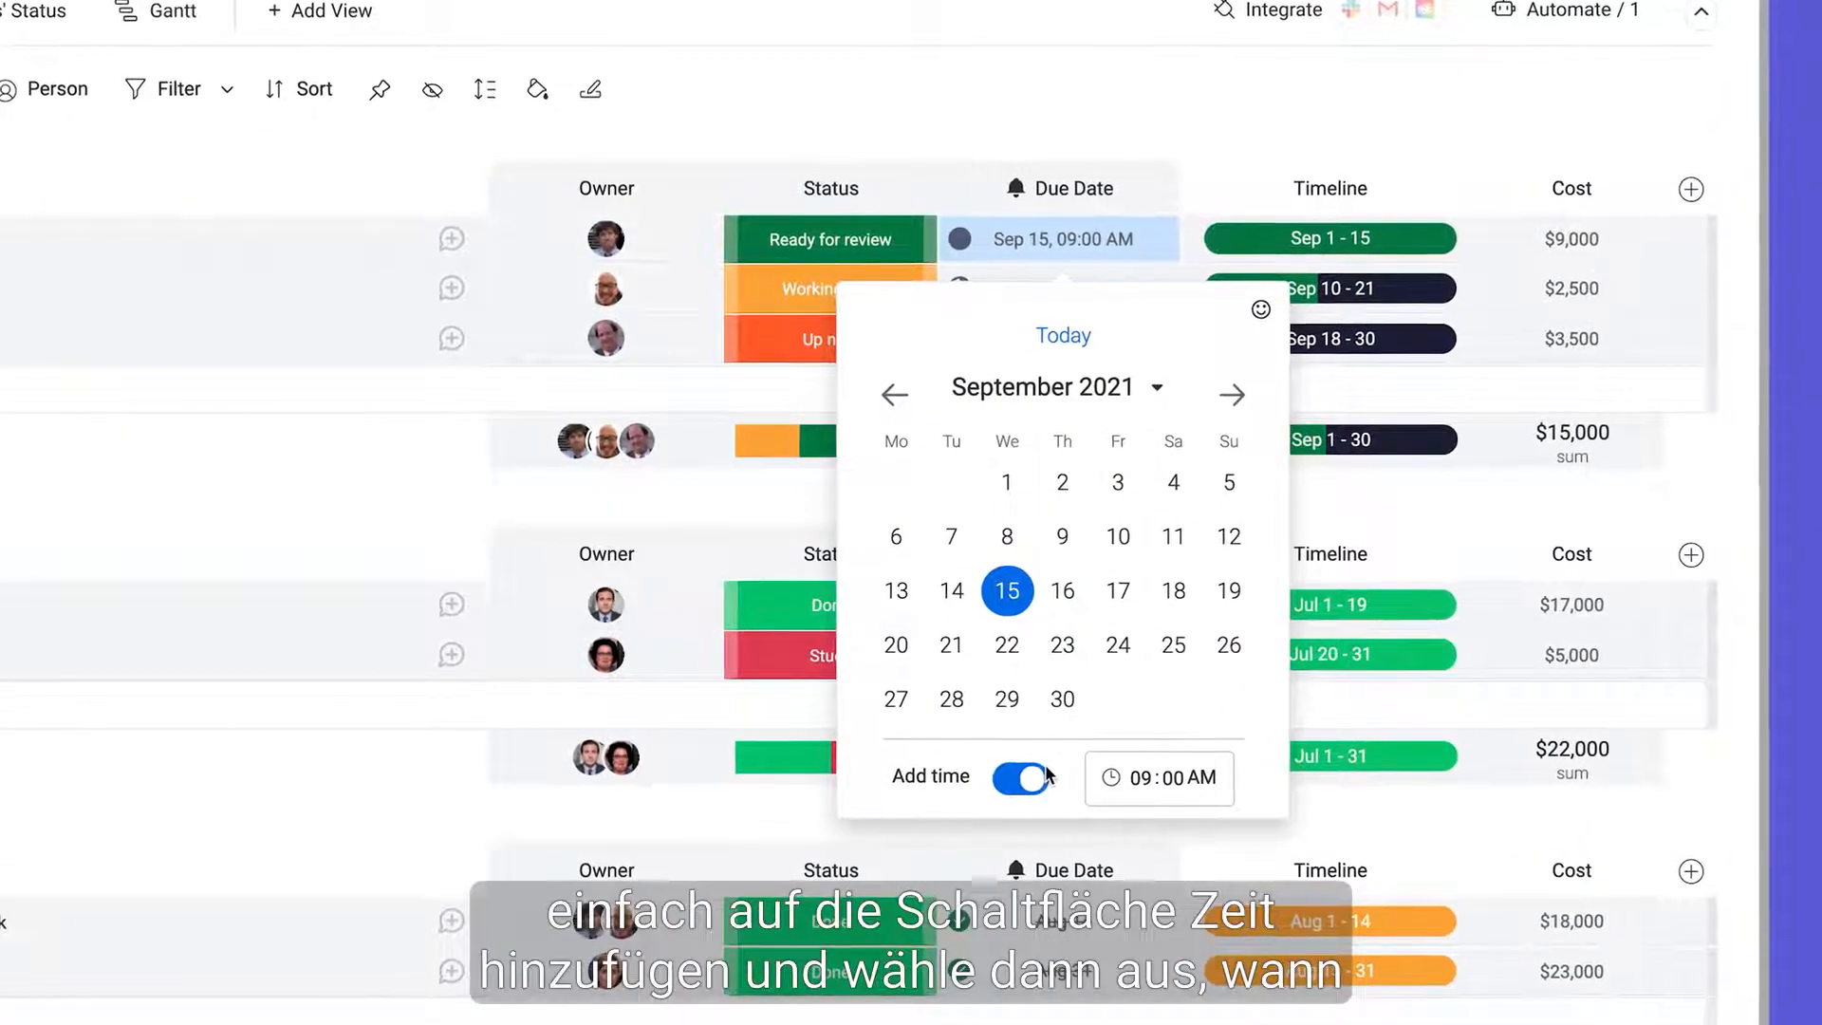
click(1149, 779)
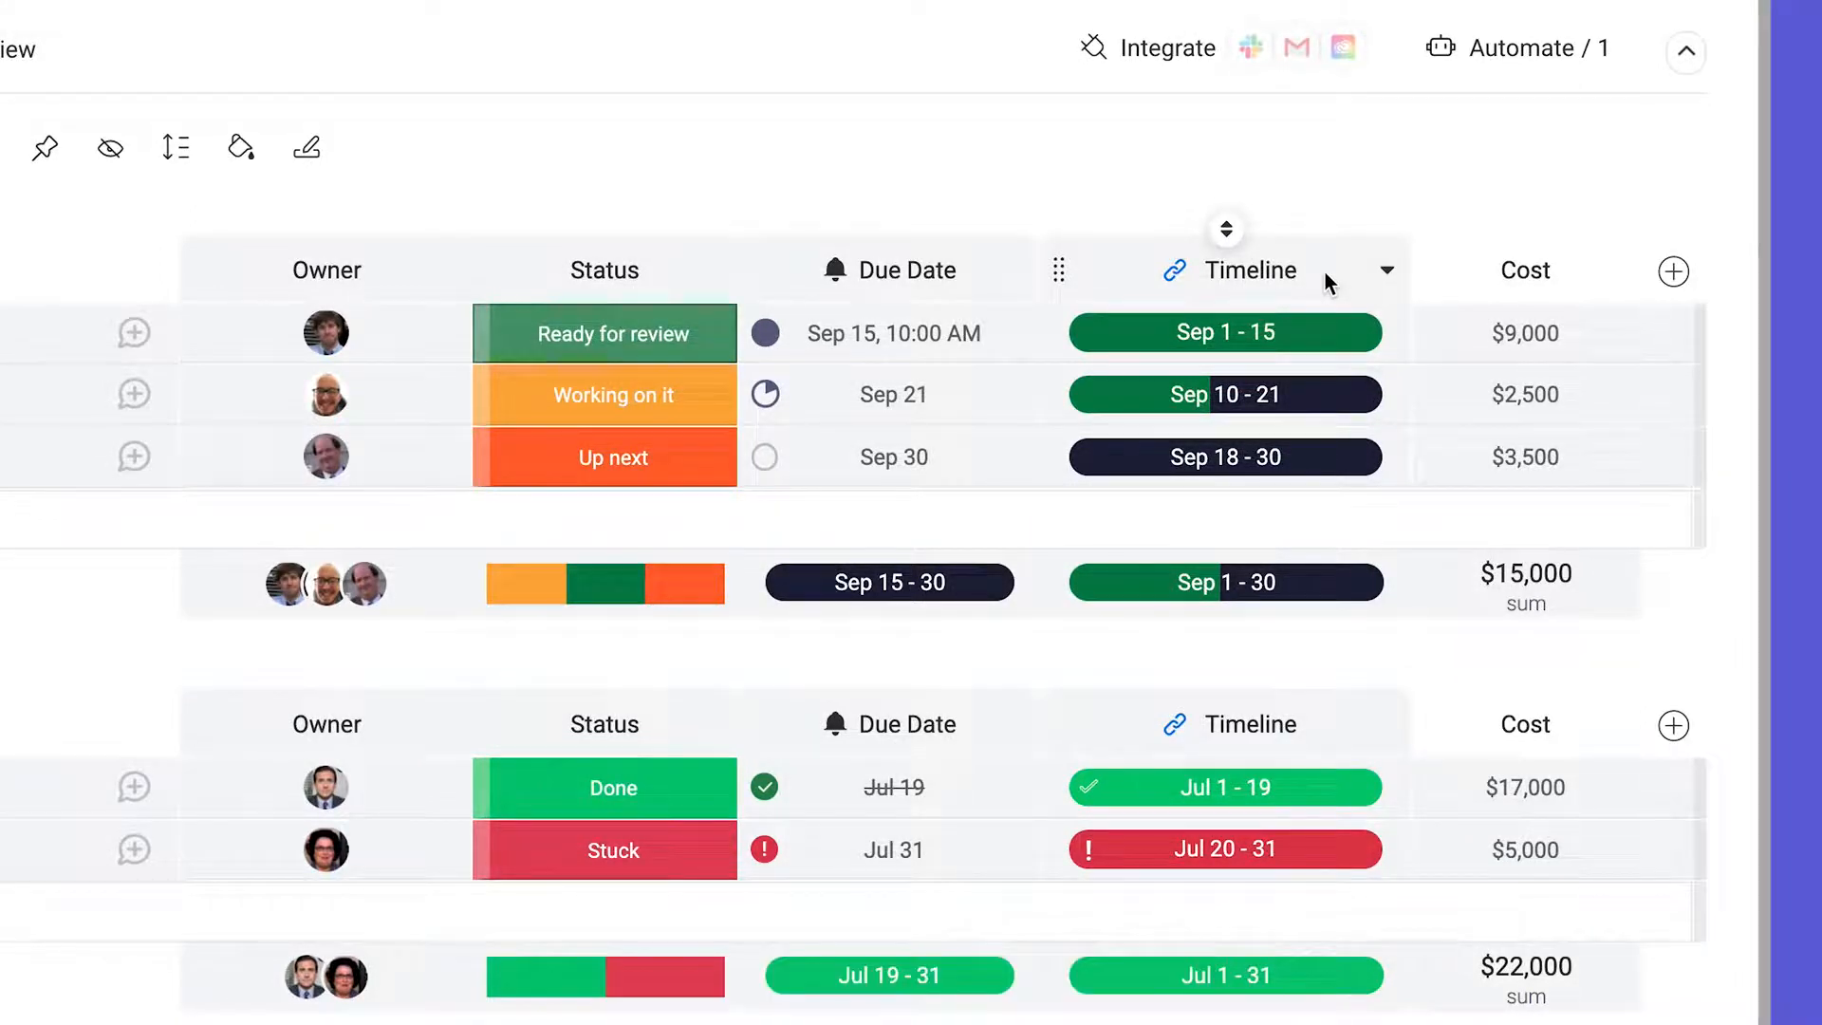
Open the status choices for the first September task, currently Ready for review
click(604, 333)
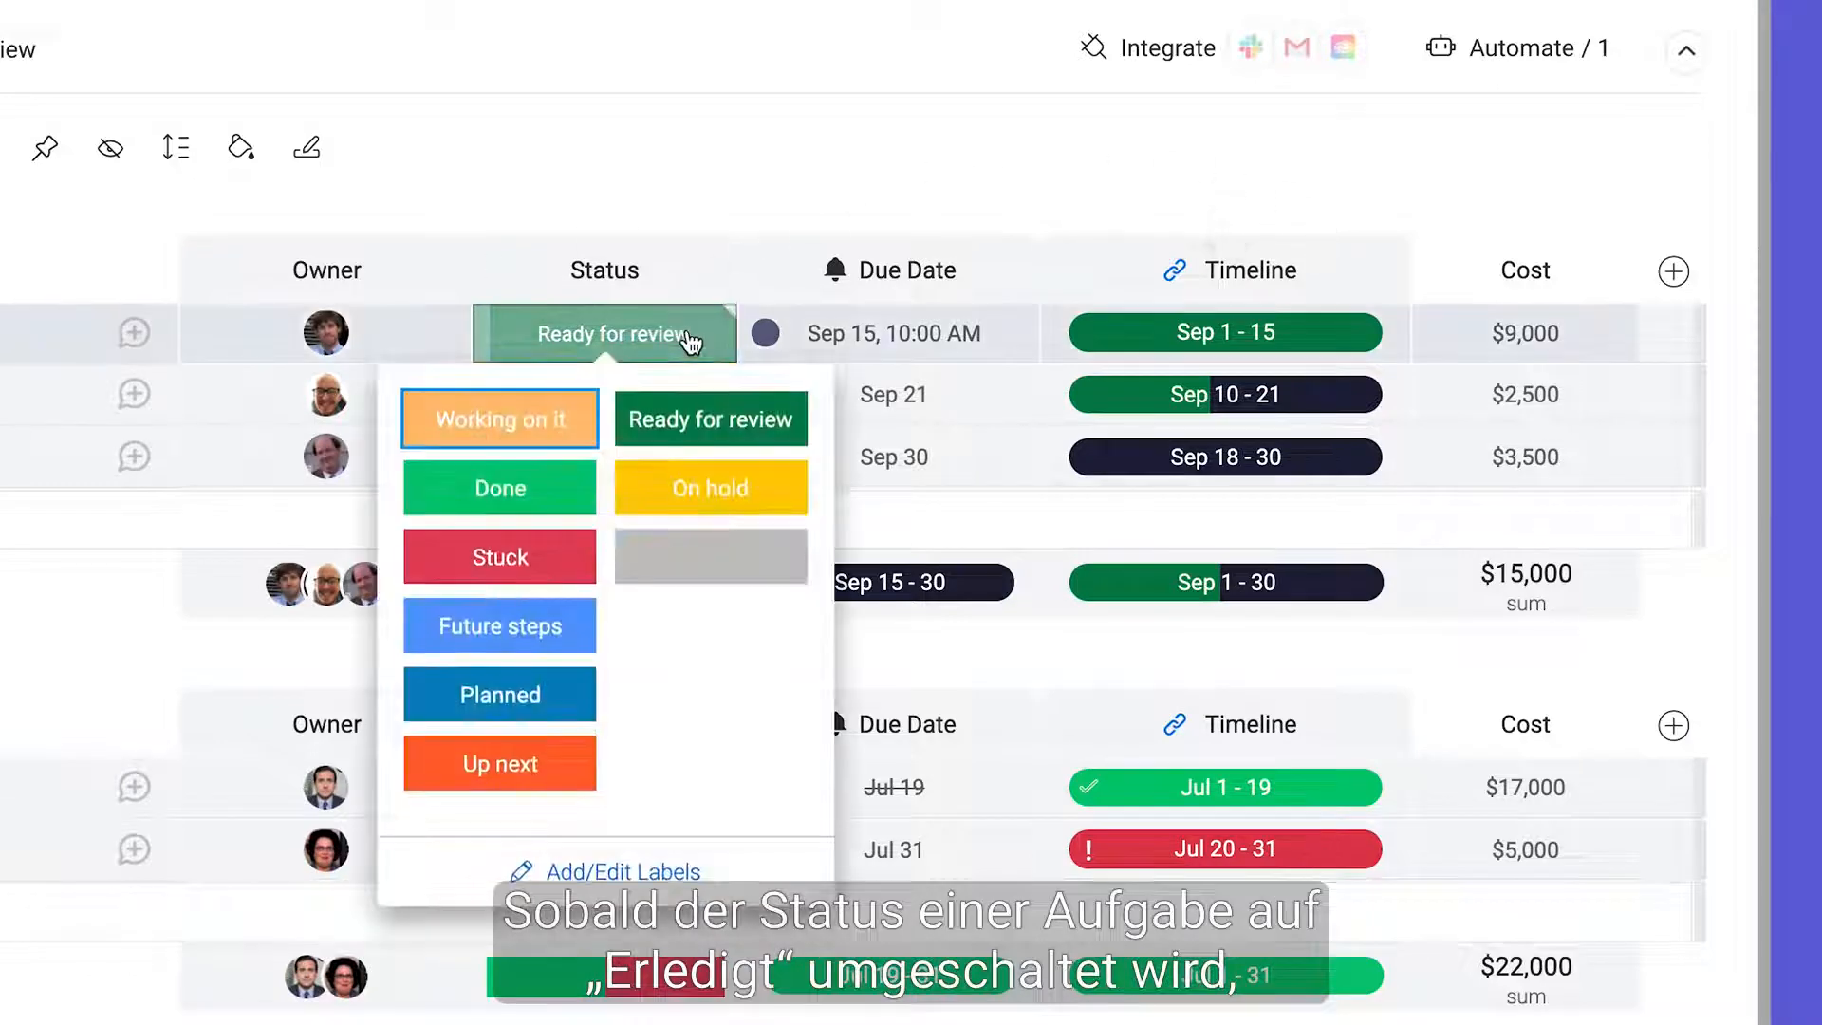